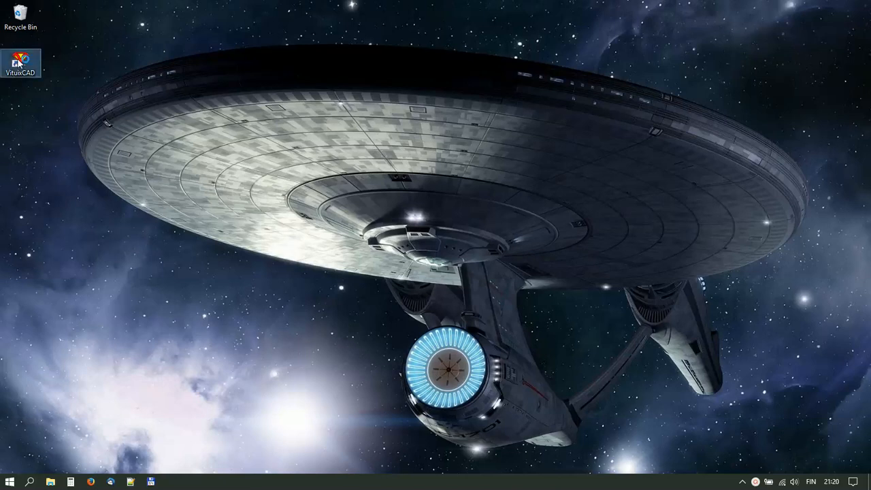
Launch VituixCAD and bring up the Enclosure tool.
{"action": "double_click", "coordinate": [22, 55]}
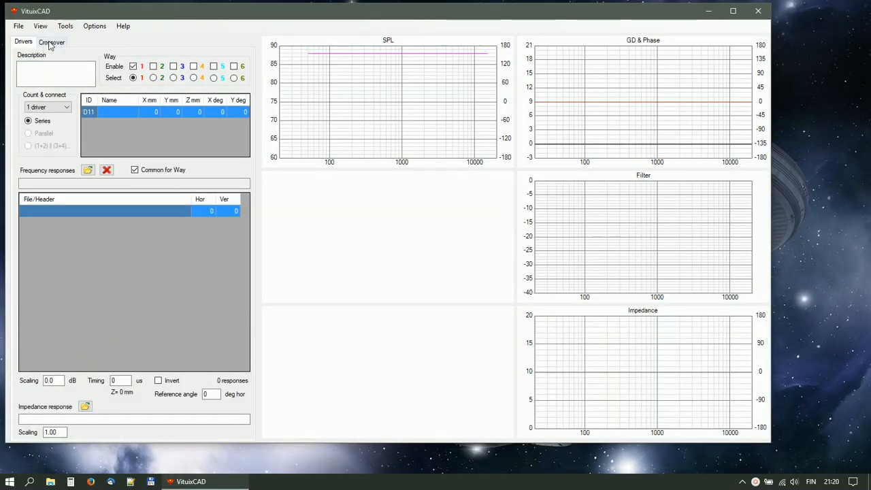
{"action": "left_click", "coordinate": [64, 26]}
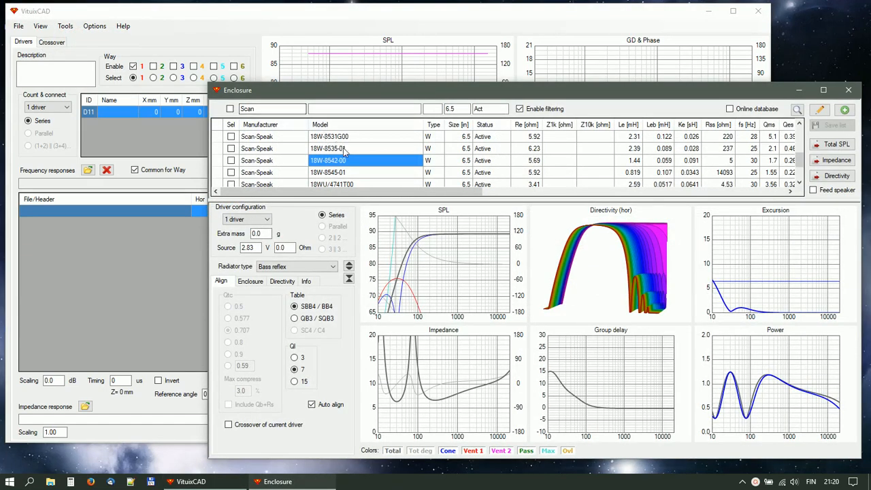
Select the 18W-8535-01 woofer and save its total SPL into the Test folder.
{"action": "left_click", "coordinate": [347, 148]}
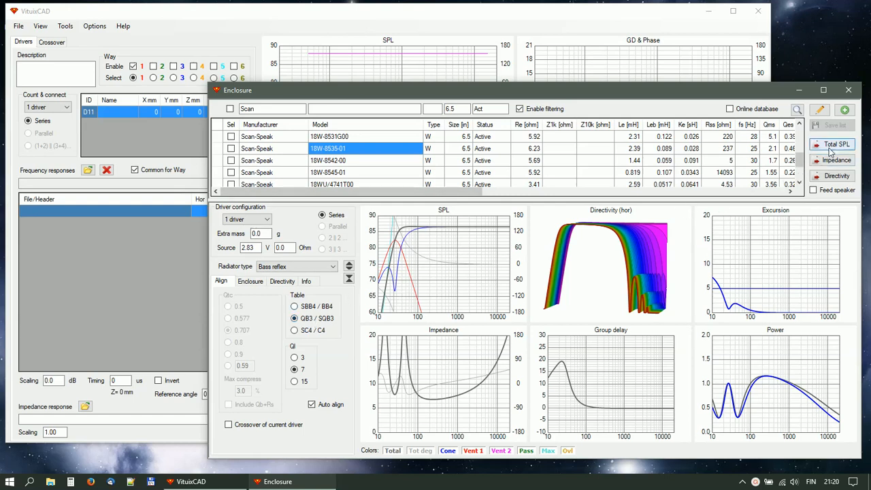
{"action": "left_click", "coordinate": [836, 144]}
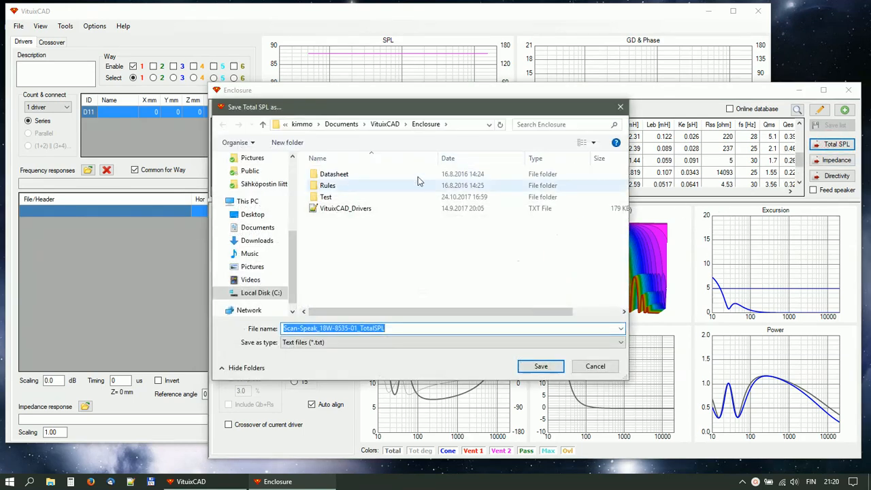
{"action": "double_click", "coordinate": [325, 196]}
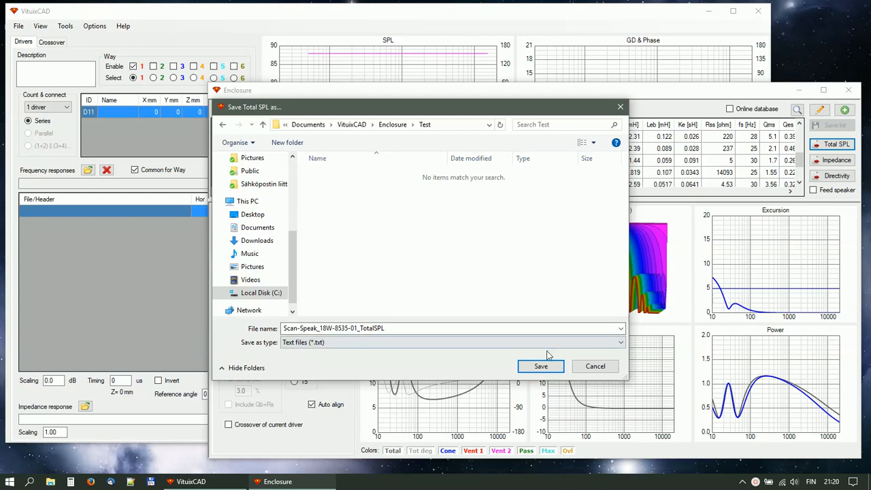
{"action": "left_click", "coordinate": [541, 366]}
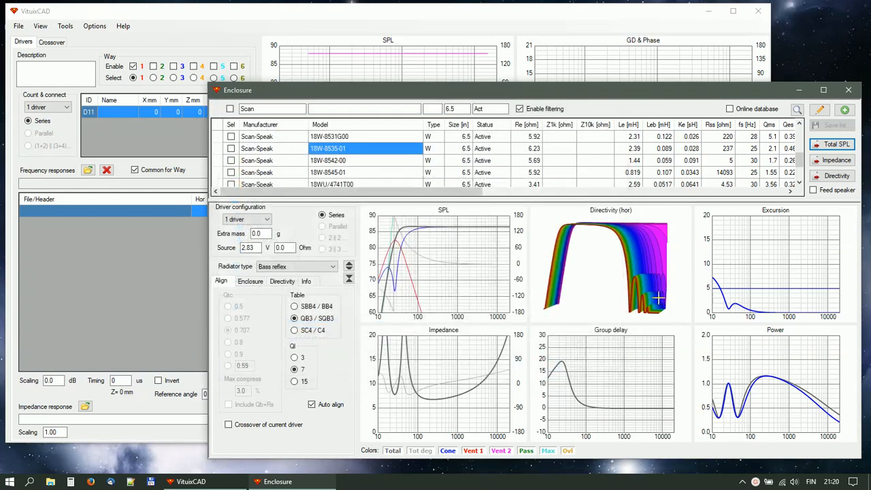
Save the woofer's impedance response into the Test folder.
{"action": "left_click", "coordinate": [813, 189]}
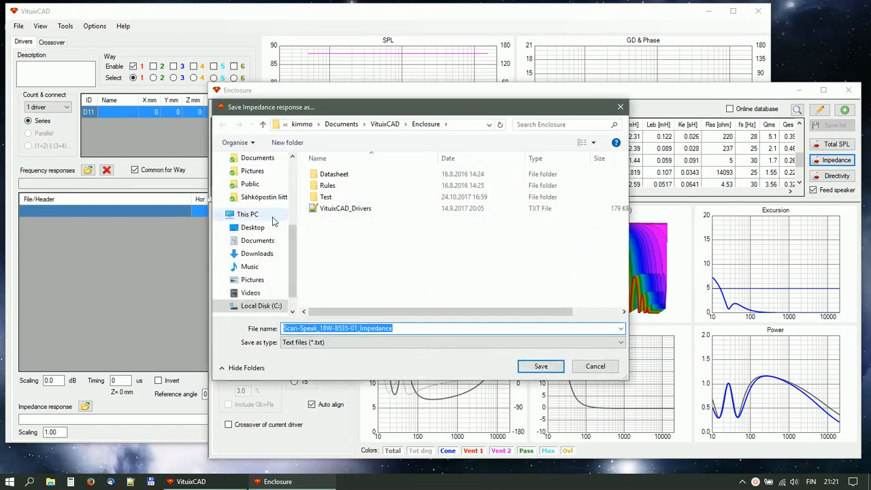
{"action": "double_click", "coordinate": [326, 196]}
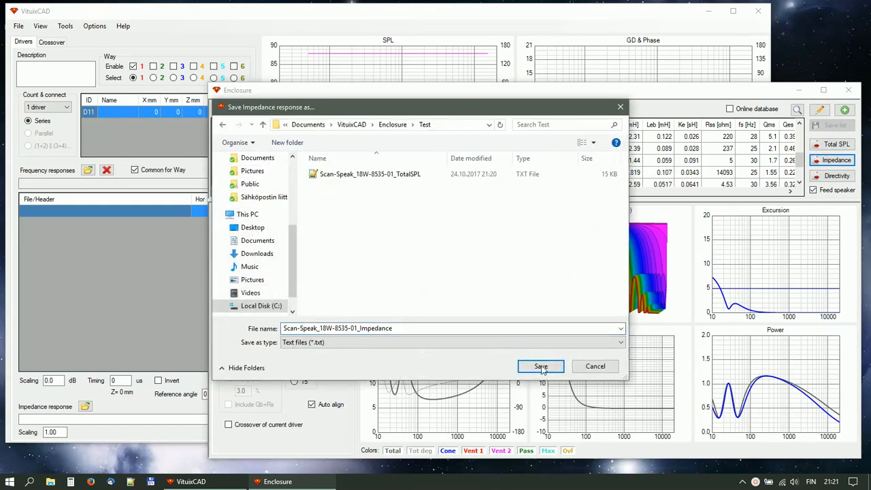
{"action": "left_click", "coordinate": [540, 366]}
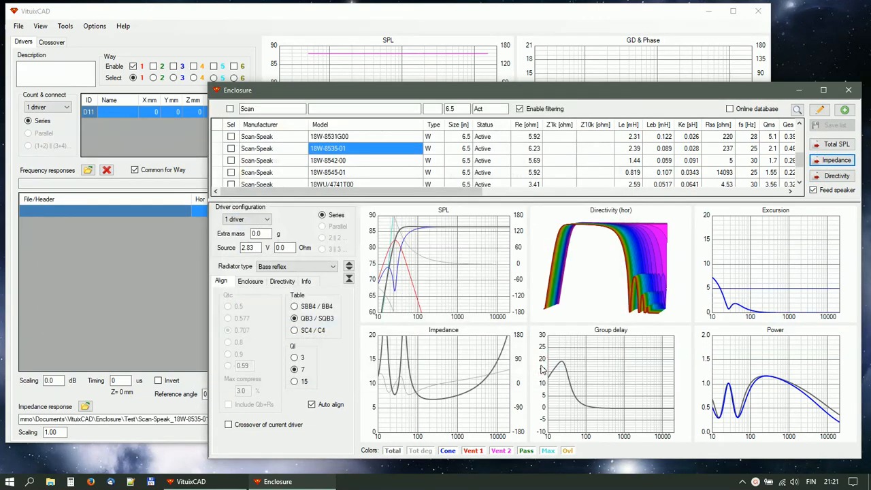
{"action": "mouse_move", "coordinate": [847, 91]}
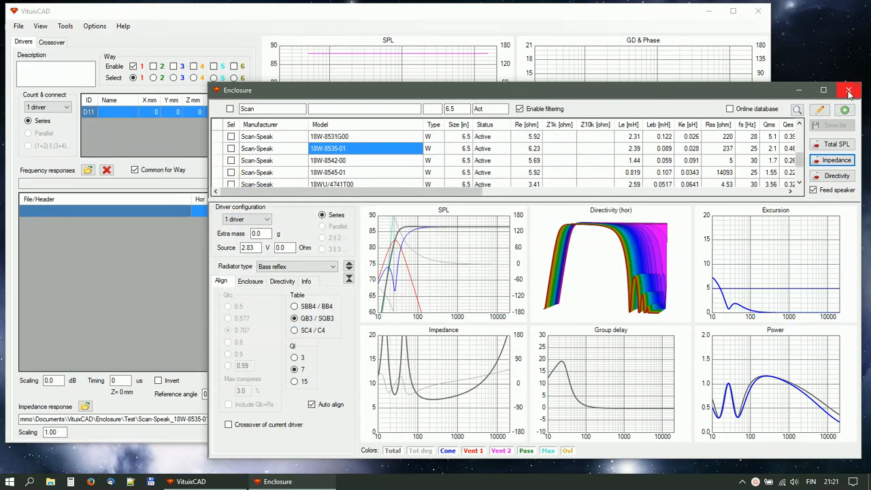
Close the Enclosure tool to show the 18W-8535-01 impedance in the main window.
{"action": "left_click", "coordinate": [845, 92]}
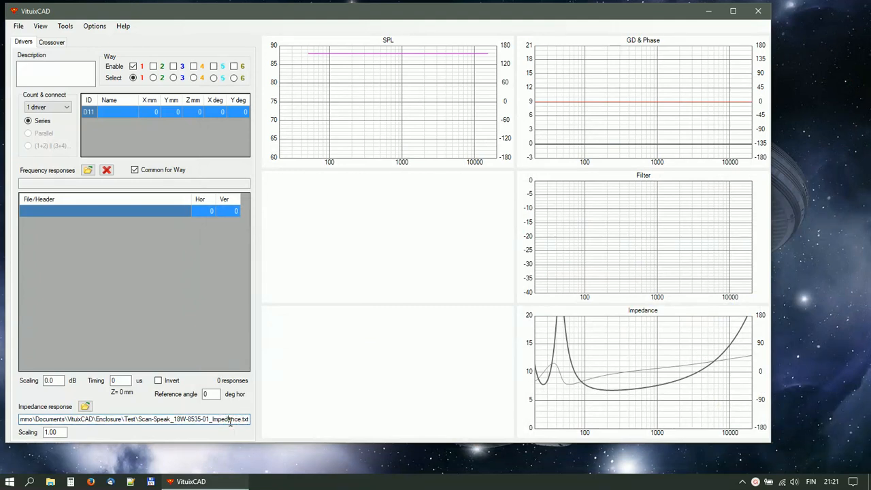
{"action": "left_click", "coordinate": [62, 26]}
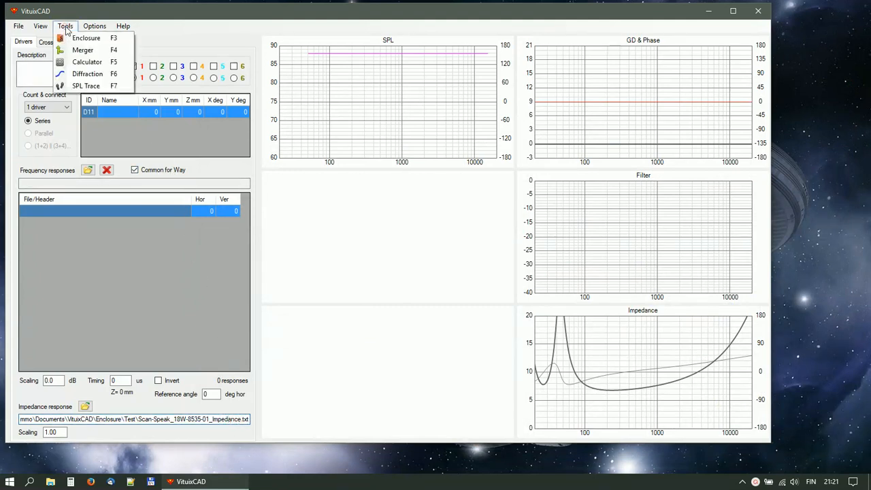
Open Diffraction and model a 200 x 360 mm baffle with a 134 mm driver.
{"action": "left_click", "coordinate": [88, 73]}
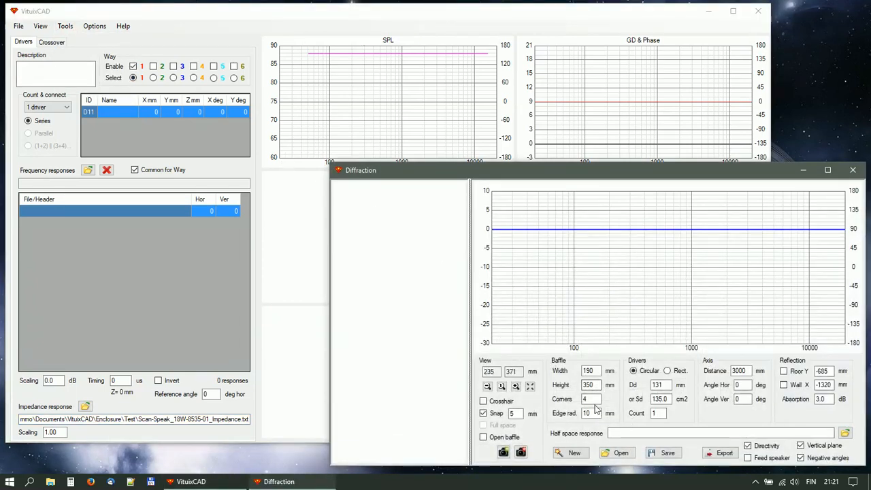
{"action": "left_click", "coordinate": [591, 371]}
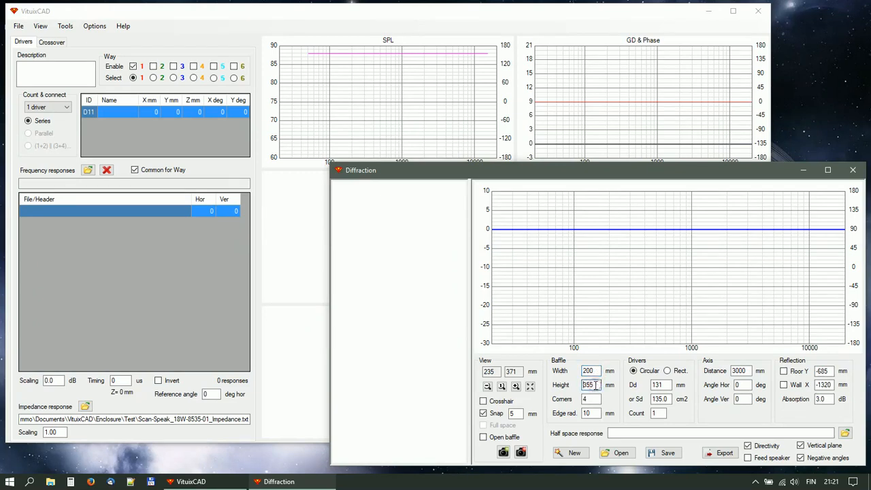
{"action": "type", "text": "360"}
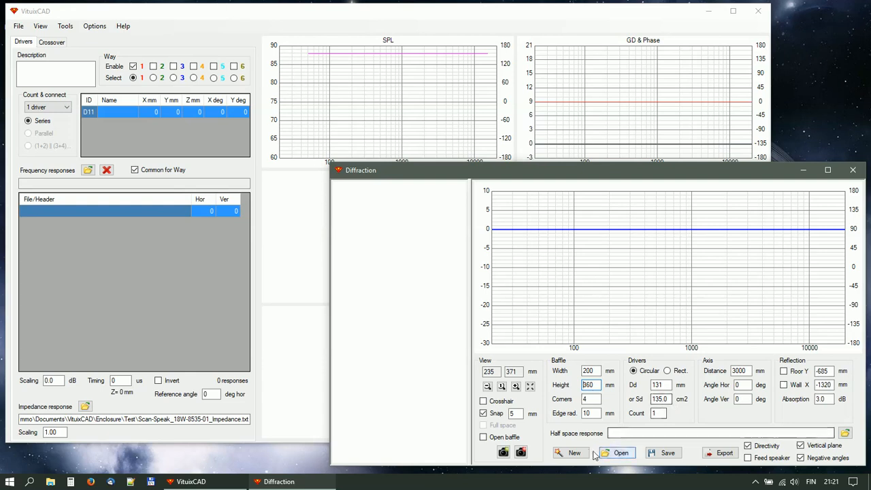
{"action": "left_click", "coordinate": [571, 453]}
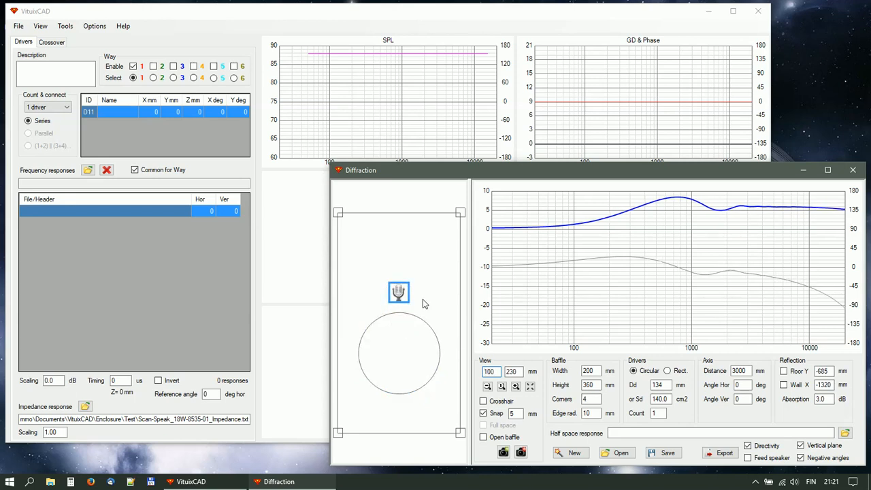
{"action": "left_click", "coordinate": [743, 371]}
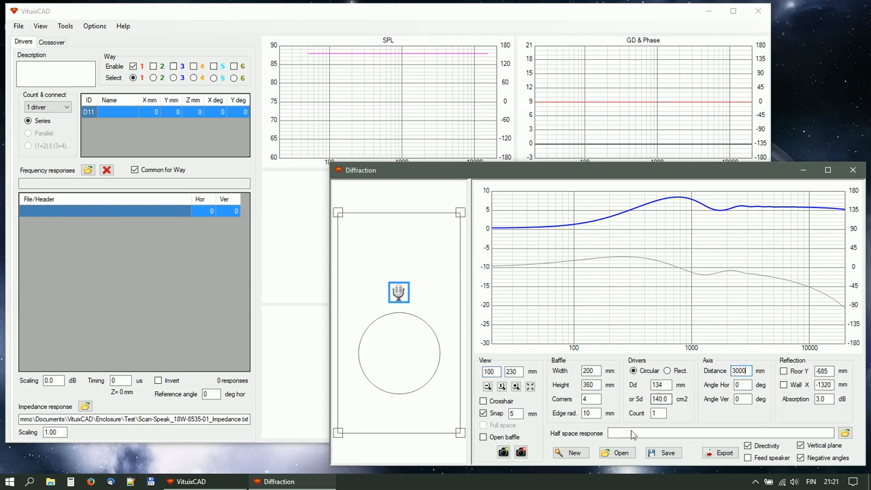
Load the woofer's TotalSPL file from Enclosure\Test as the half-space response.
{"action": "left_click", "coordinate": [614, 452]}
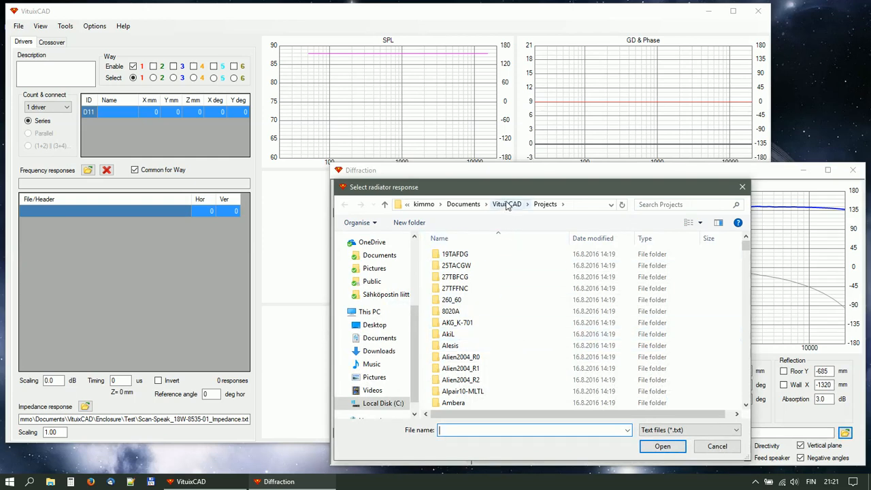
{"action": "left_click", "coordinate": [507, 204]}
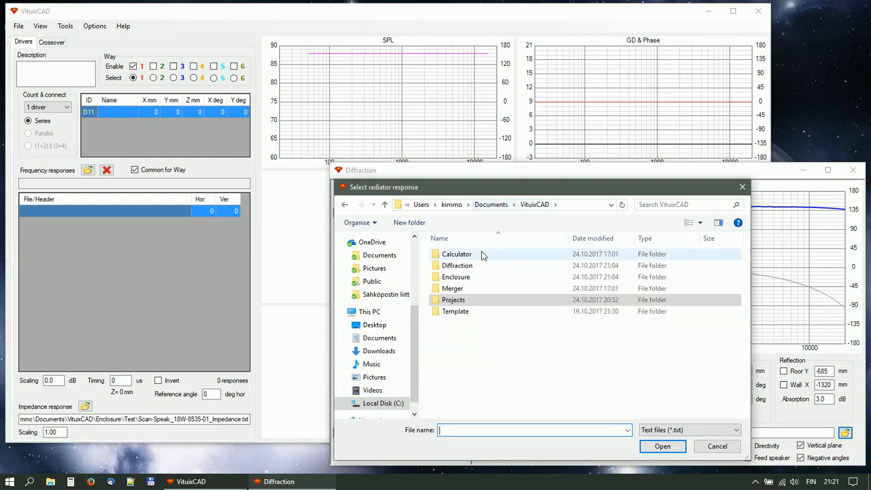
{"action": "double_click", "coordinate": [457, 277]}
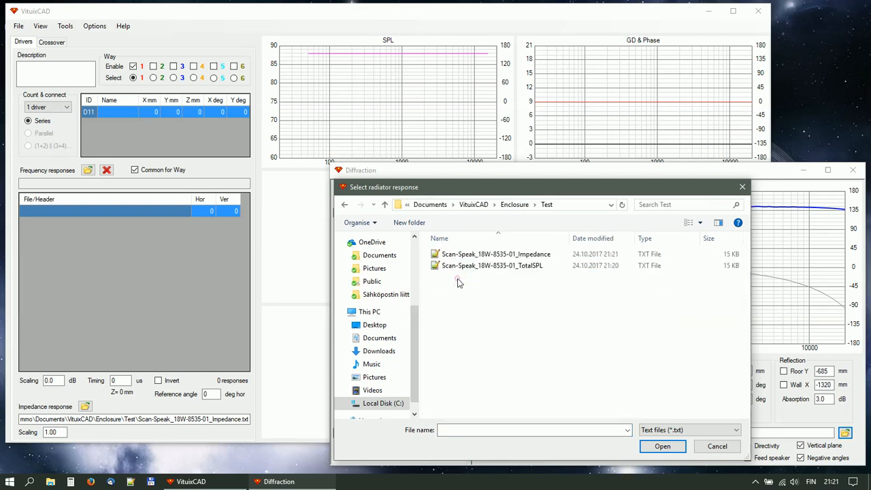
{"action": "left_click", "coordinate": [493, 264]}
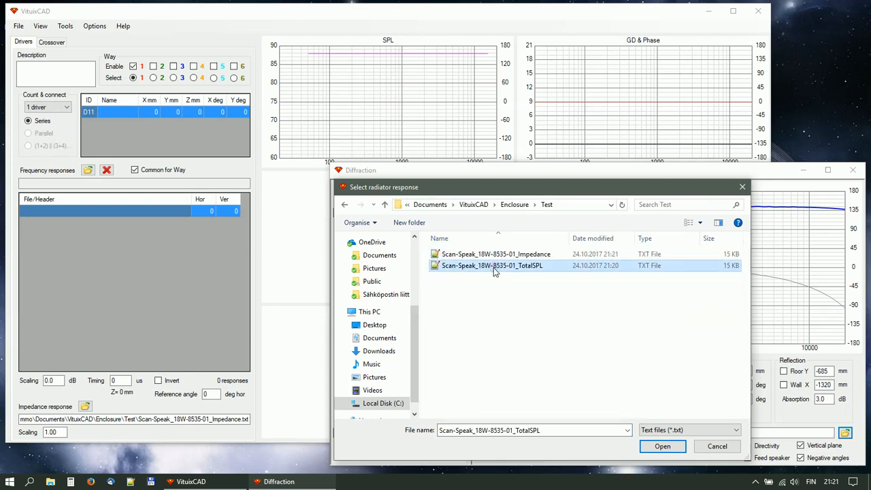
{"action": "left_click", "coordinate": [662, 447]}
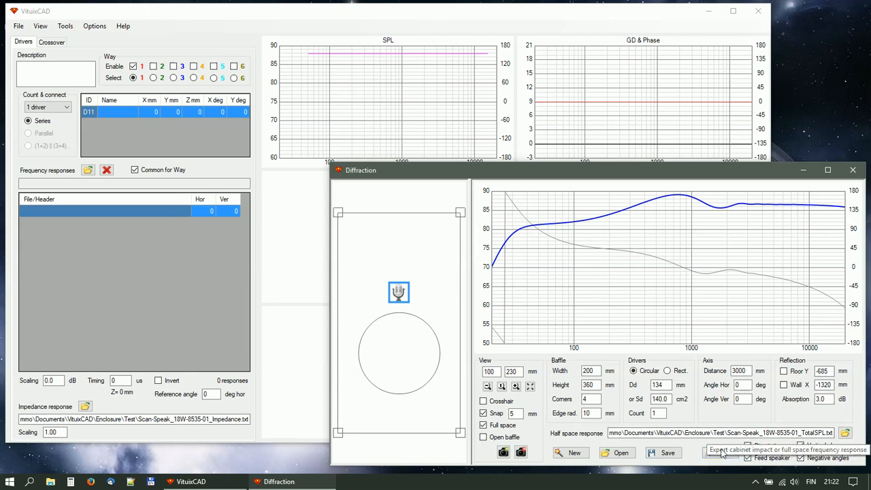
Export the VituixCAD_Diffraction Woofer responses to the Test folder, loading 70 files.
{"action": "left_click", "coordinate": [723, 450]}
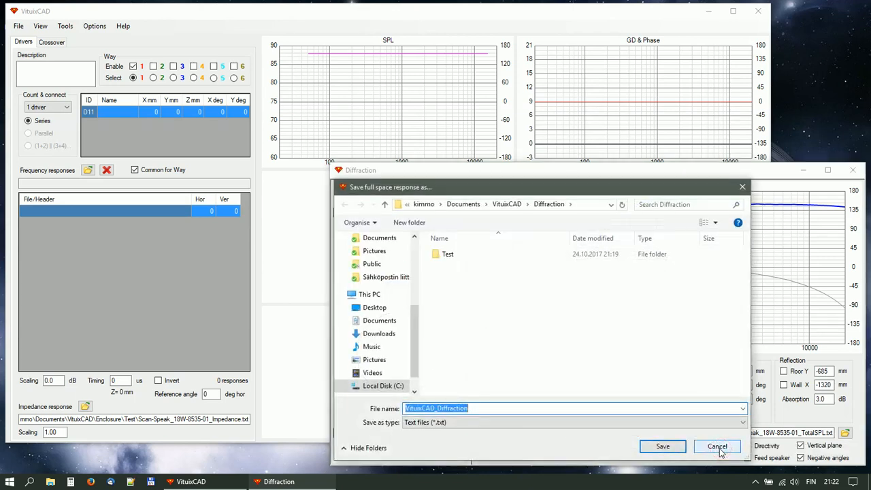
{"action": "double_click", "coordinate": [447, 254]}
{"action": "type", "text": " Woofer"}
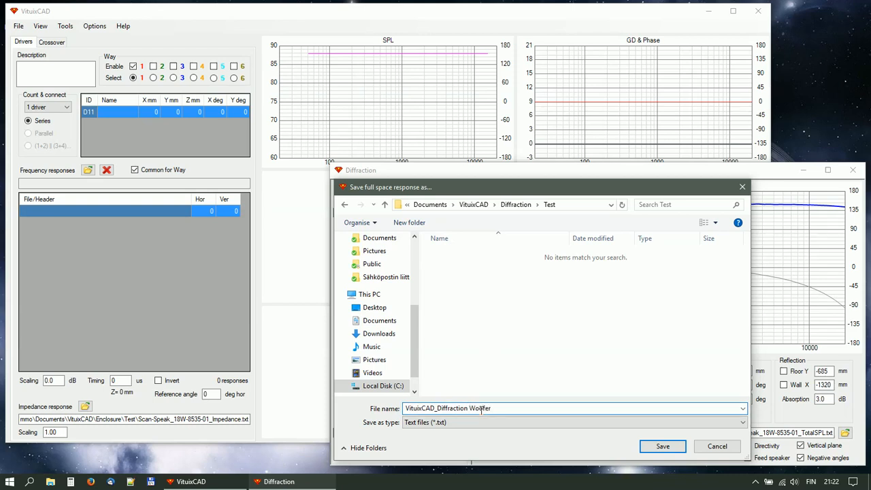
{"action": "left_click", "coordinate": [662, 446]}
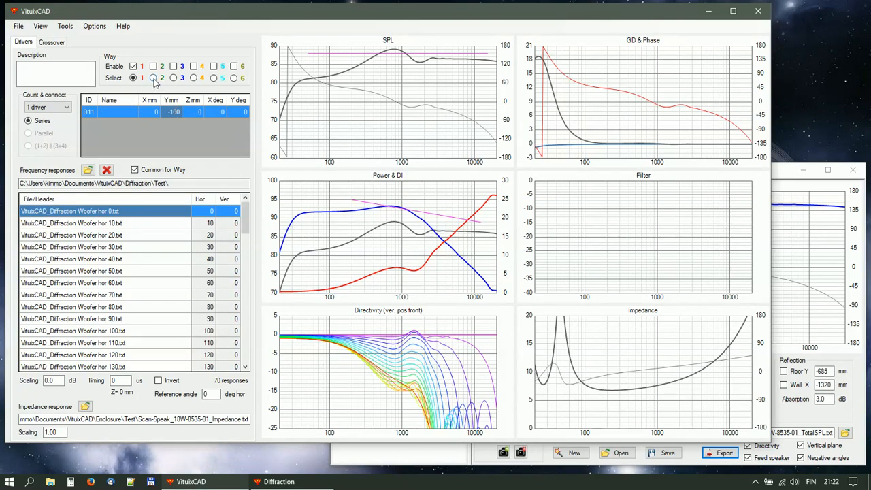
Select Way 2 and load VituixCAD_FR_Flat_90dB hor 0 as half-space response.
{"action": "left_click", "coordinate": [152, 66]}
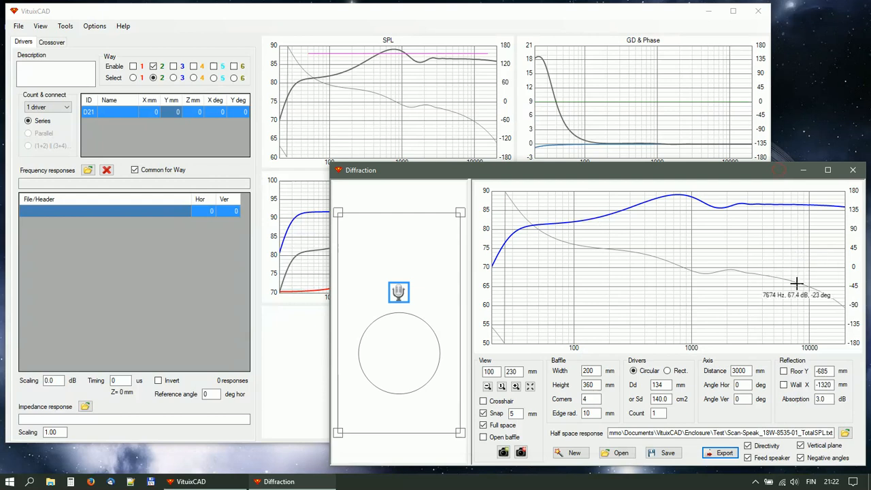
{"action": "left_click", "coordinate": [850, 446]}
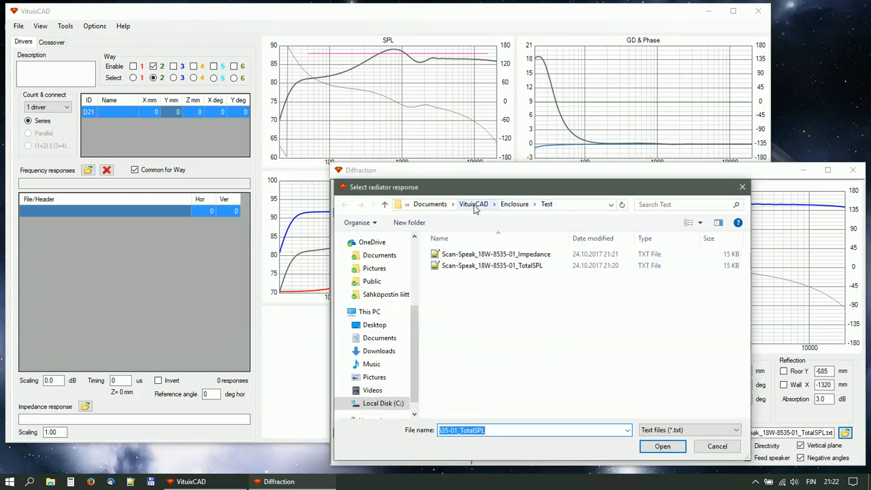
{"action": "left_click", "coordinate": [473, 205]}
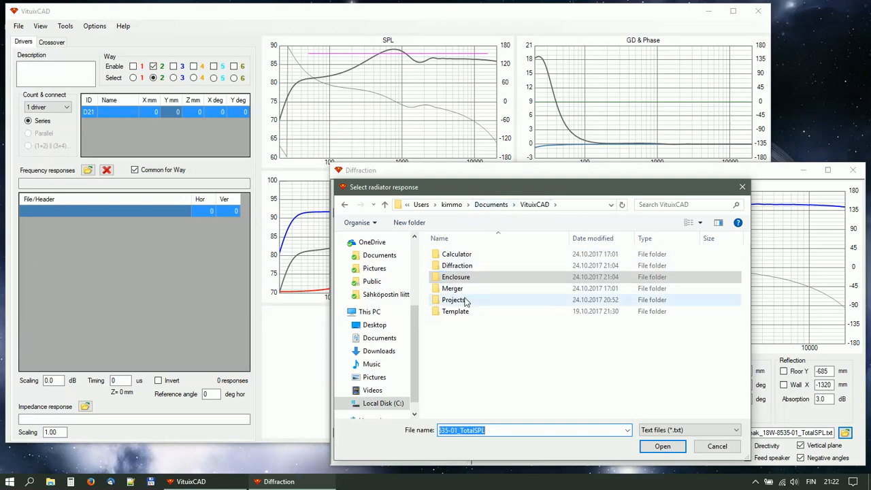
{"action": "double_click", "coordinate": [453, 299]}
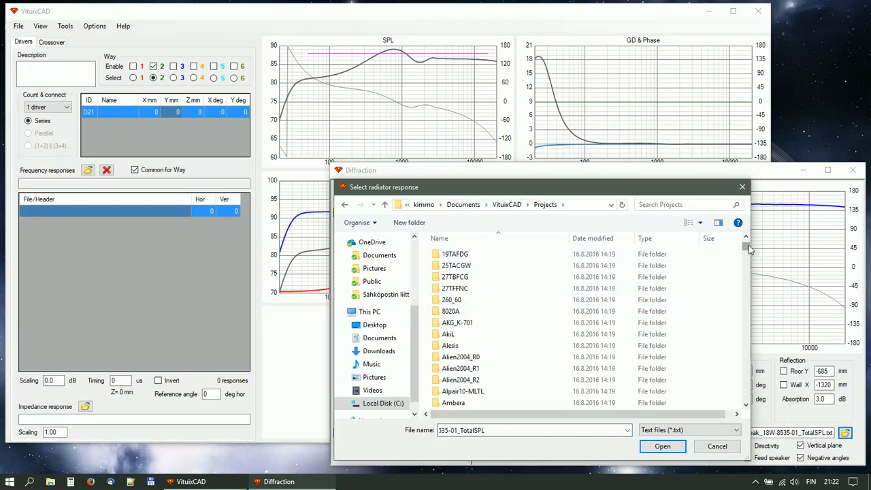
{"action": "scroll", "scroll_direction": "down", "scroll_amount": 3}
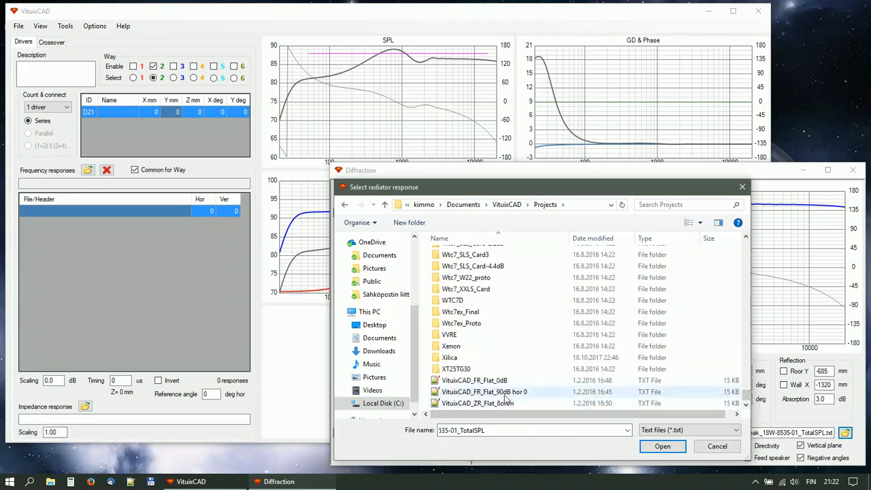
{"action": "left_click", "coordinate": [485, 392]}
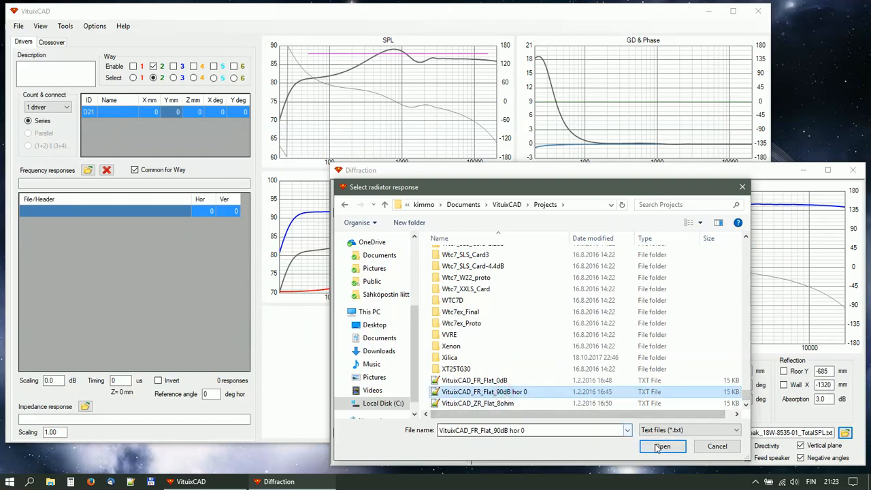
{"action": "left_click", "coordinate": [662, 446]}
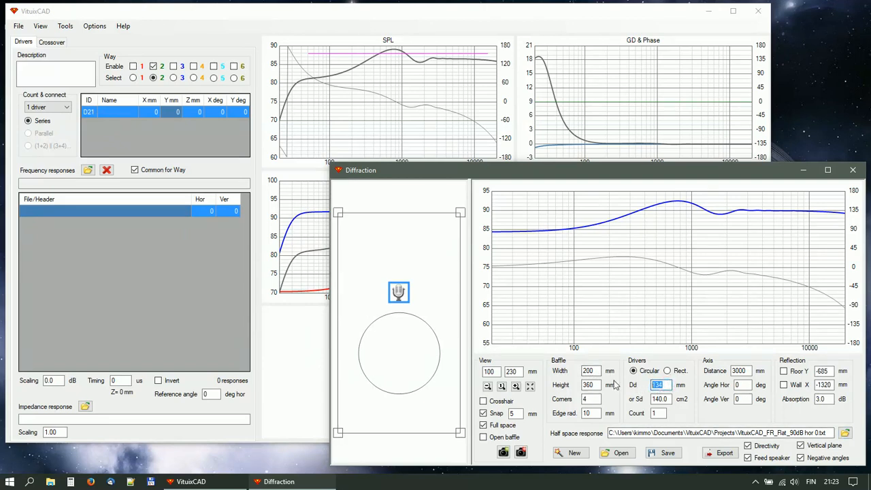
Set the driver diameter to 28 mm for the tweeter.
{"action": "type", "text": "28"}
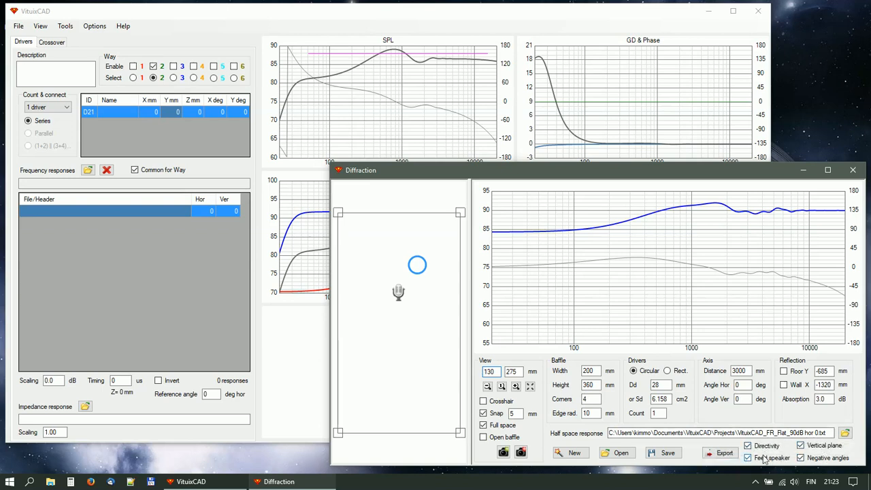
{"action": "mouse_move", "coordinate": [728, 458]}
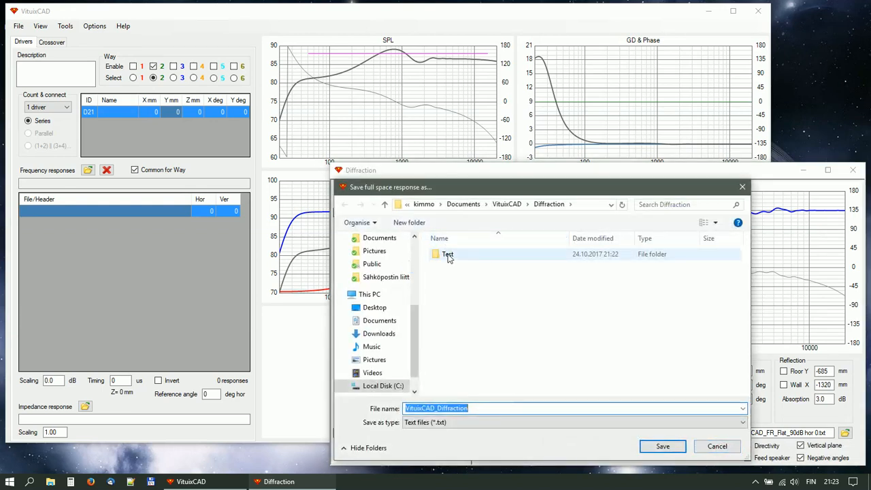
Save the responses to Test as VituixCAD_Diffraction Tweeter, loading 70 files into Way 2.
{"action": "double_click", "coordinate": [447, 254]}
{"action": "type", "text": " T"}
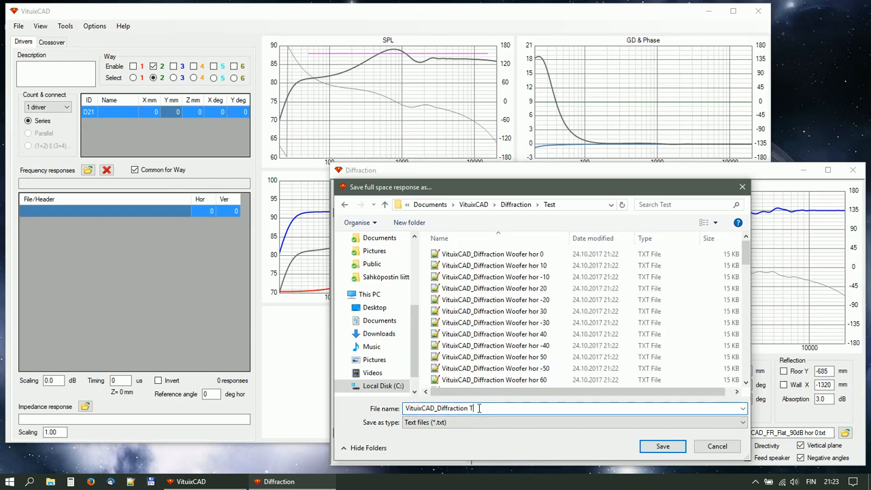
{"action": "type", "text": "weet"}
{"action": "type", "text": "70"}
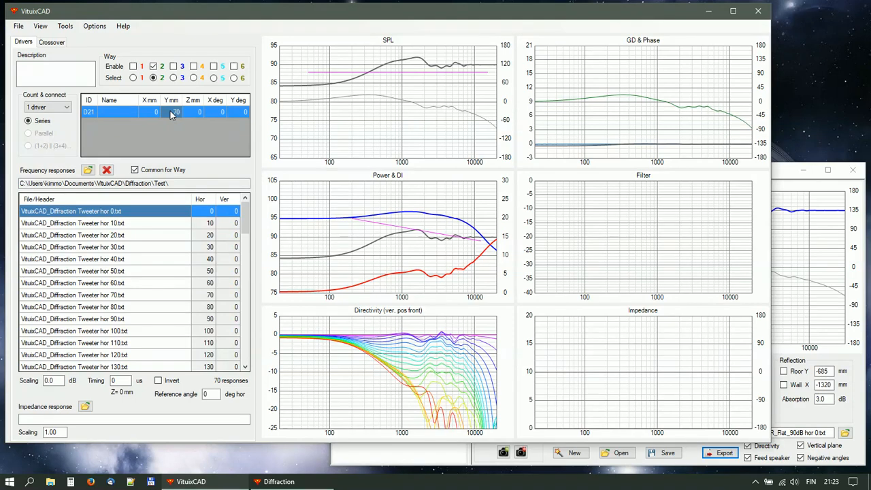
Load VituixCAD_ZR_Flat_8ohm as the tweeter's impedance response.
{"action": "left_click", "coordinate": [83, 406]}
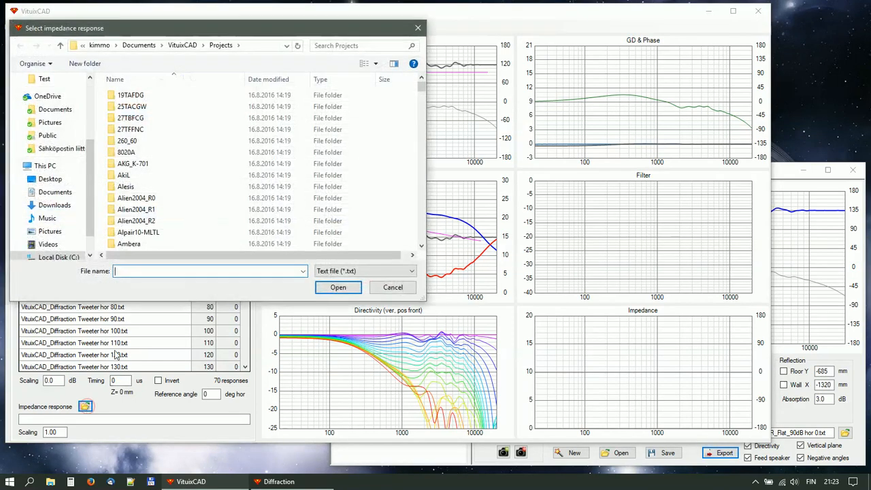
{"action": "scroll", "scroll_direction": "down", "scroll_amount": 3}
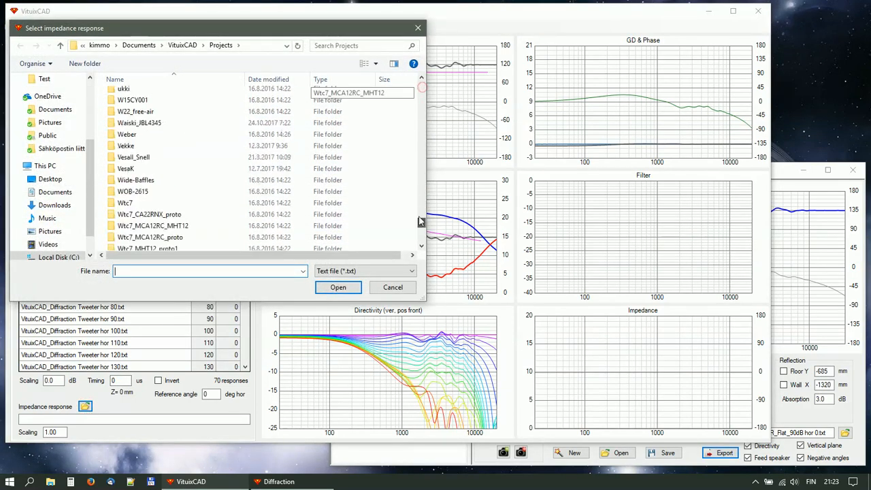
{"action": "left_click", "coordinate": [152, 243]}
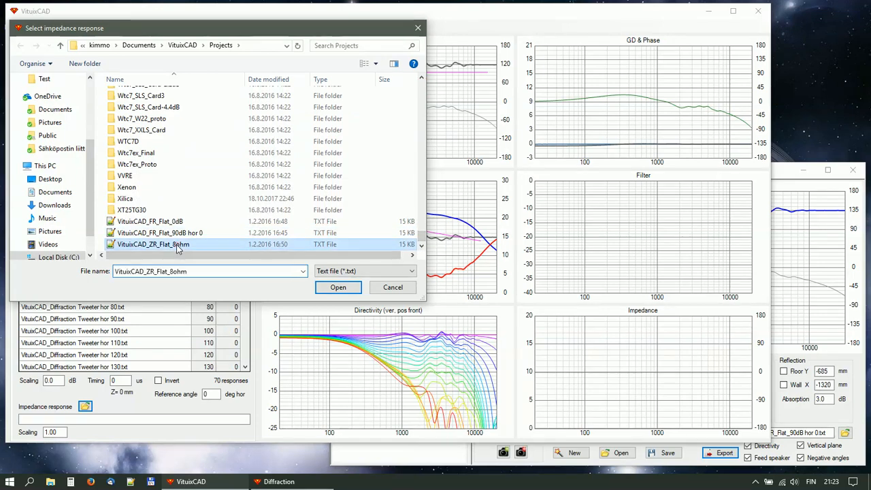
{"action": "left_click", "coordinate": [337, 288]}
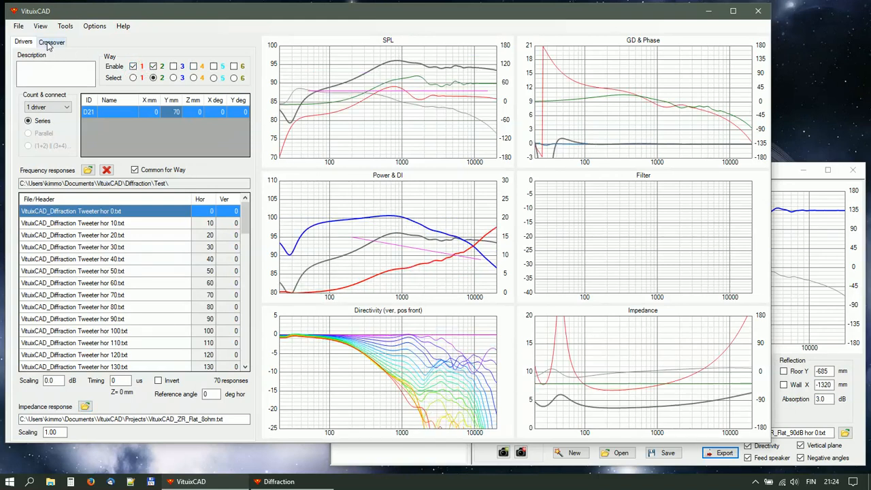
Give way 1 a 1700 Hz Linkwitz-Riley low-pass and add a parametric EQ.
{"action": "left_click", "coordinate": [51, 43]}
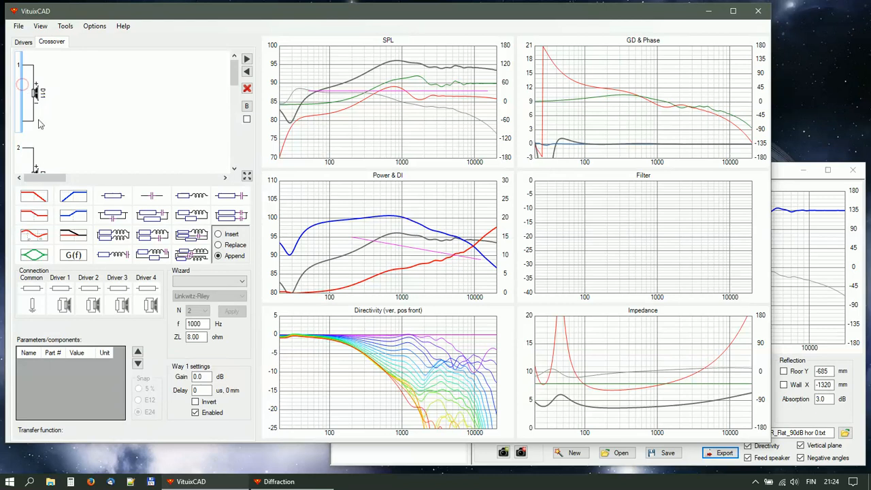
{"action": "left_click", "coordinate": [33, 196]}
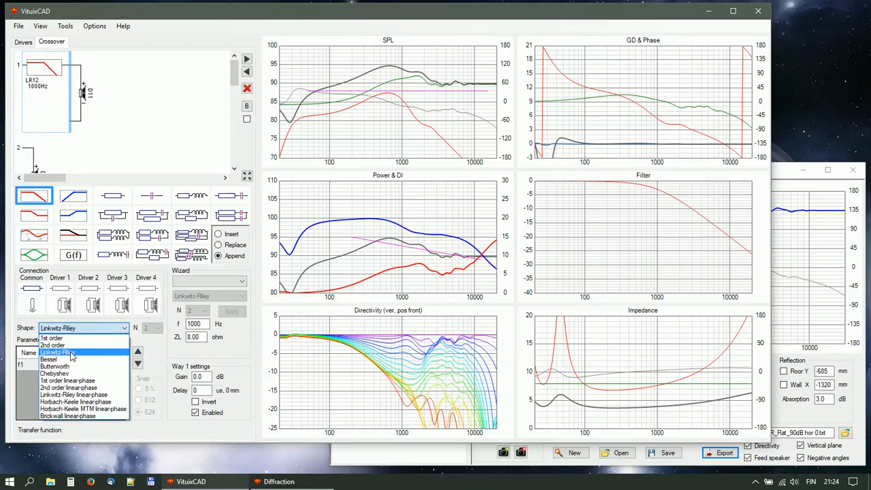
{"action": "left_click", "coordinate": [59, 353]}
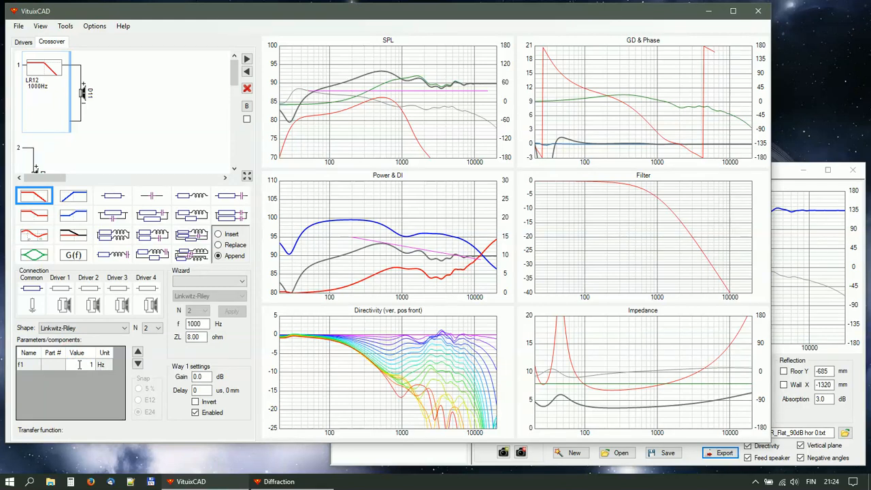
{"action": "type", "text": "1700"}
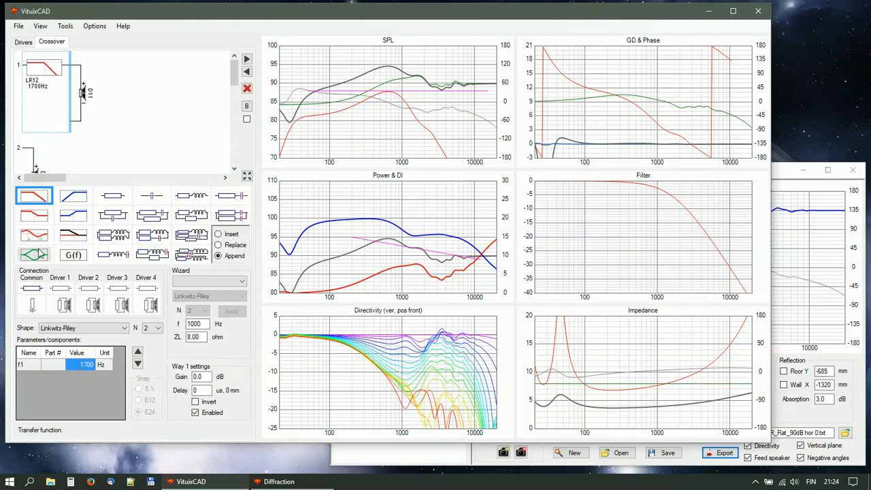
{"action": "left_click", "coordinate": [33, 254]}
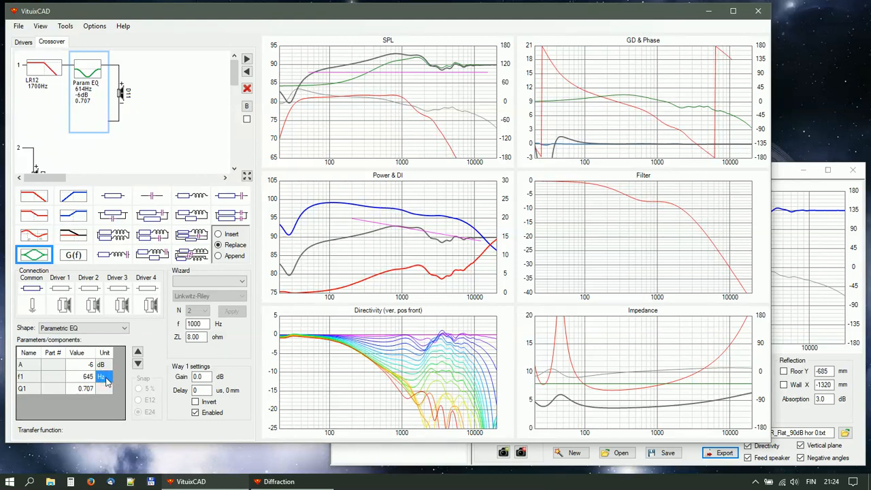
{"action": "left_click", "coordinate": [106, 376]}
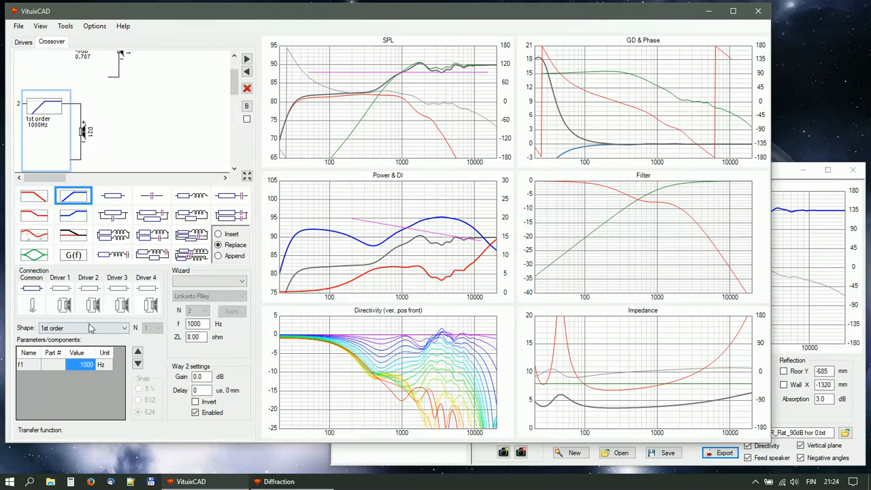
Change the way 2 high-pass to Linkwitz-Riley with a 2000 Hz cutoff.
{"action": "left_click", "coordinate": [83, 327]}
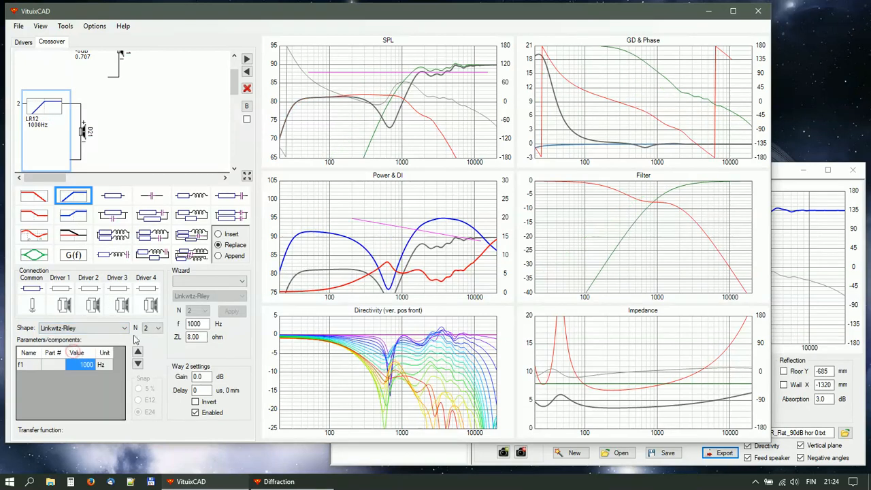
{"action": "double_click", "coordinate": [85, 365]}
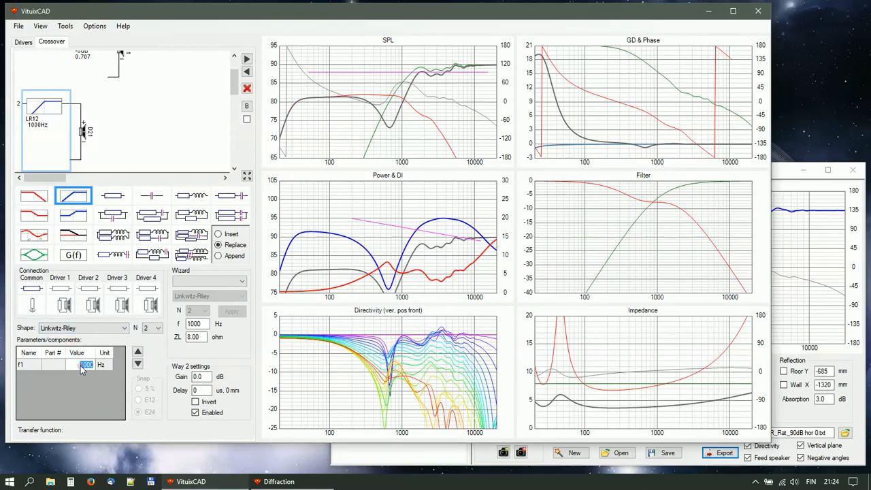
{"action": "type", "text": "20"}
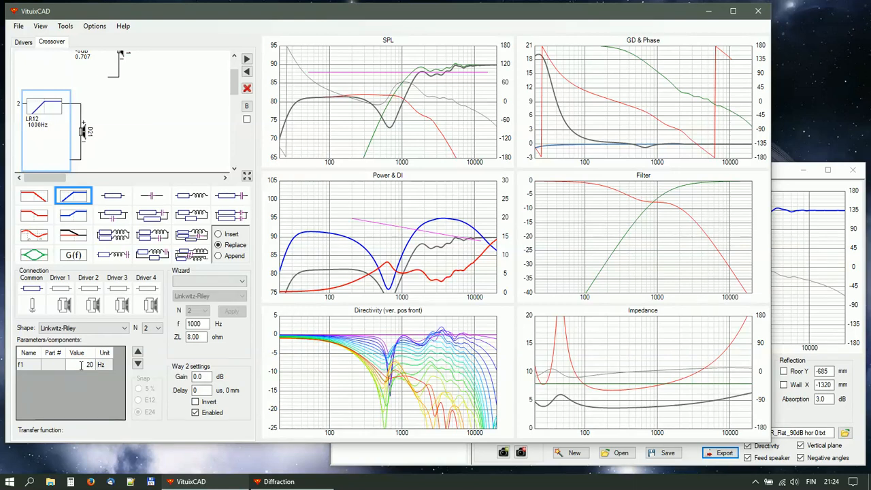
{"action": "type", "text": "2000"}
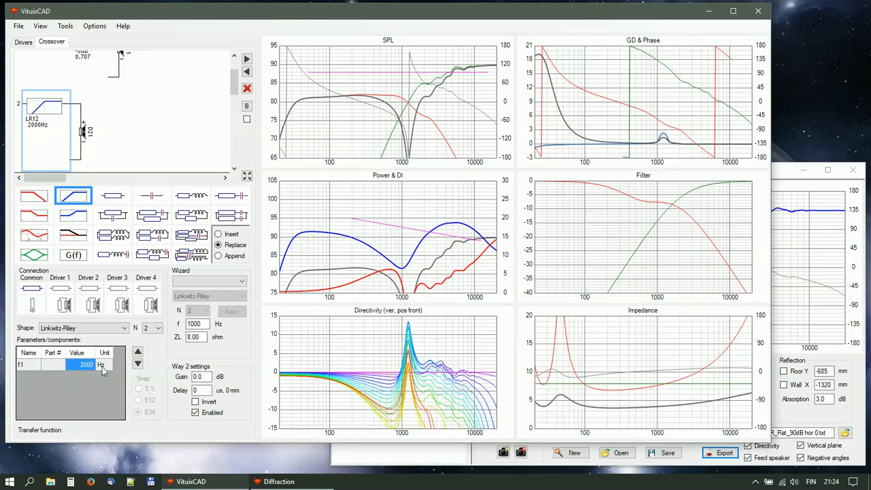
{"action": "left_click", "coordinate": [196, 402]}
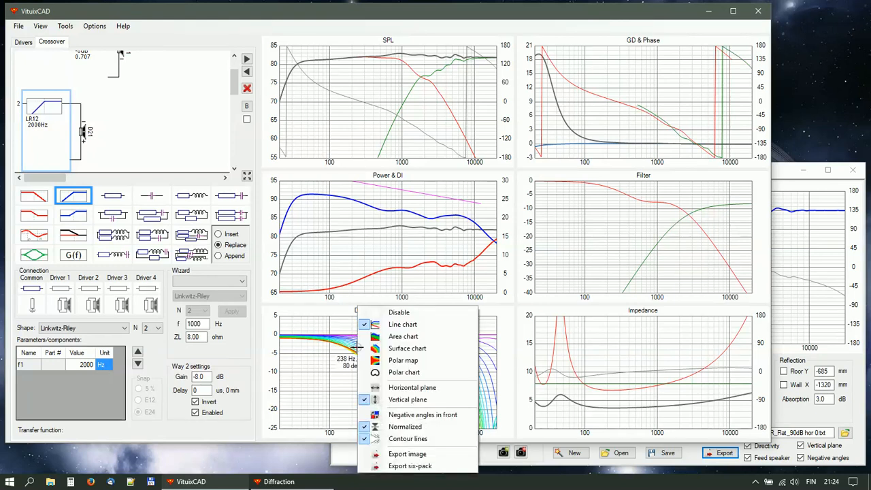
{"action": "mouse_move", "coordinate": [402, 337]}
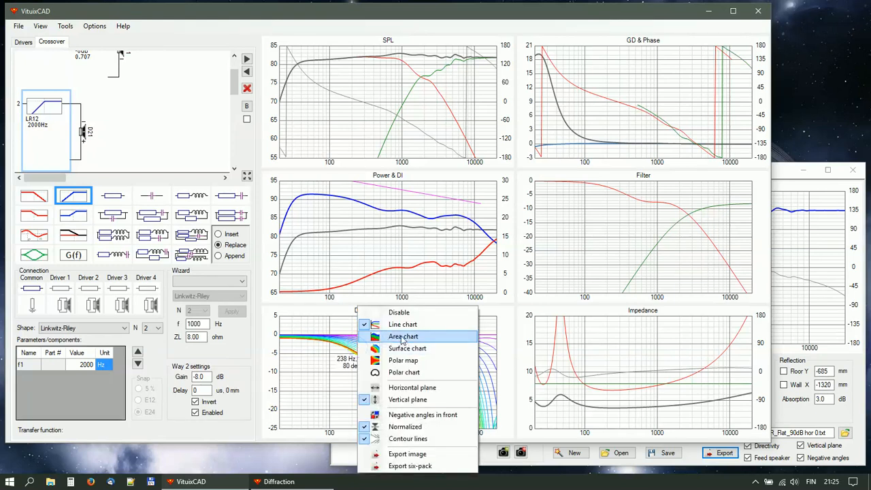
{"action": "mouse_move", "coordinate": [407, 348]}
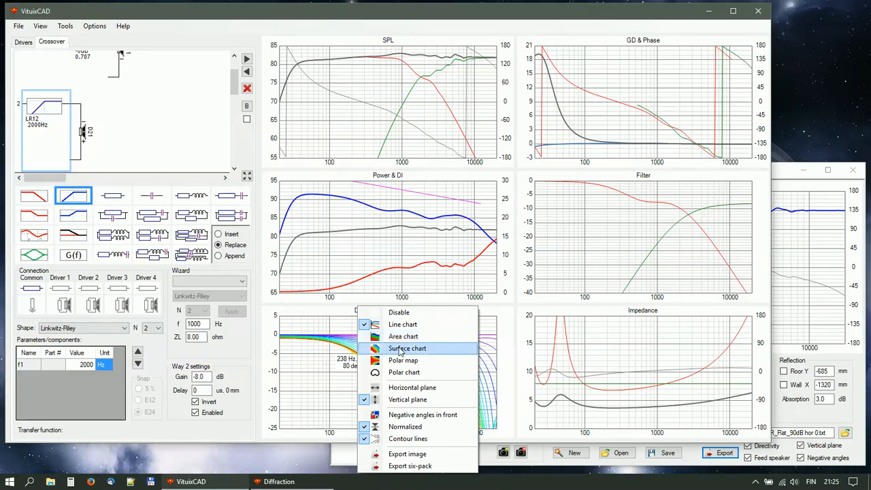
Switch the vertical directivity chart to the colour-mapped surface chart view.
{"action": "left_click", "coordinate": [406, 348]}
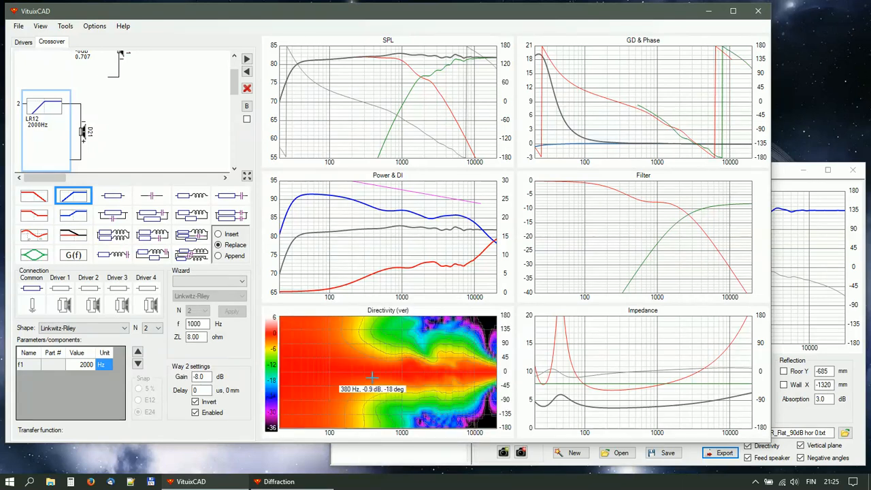